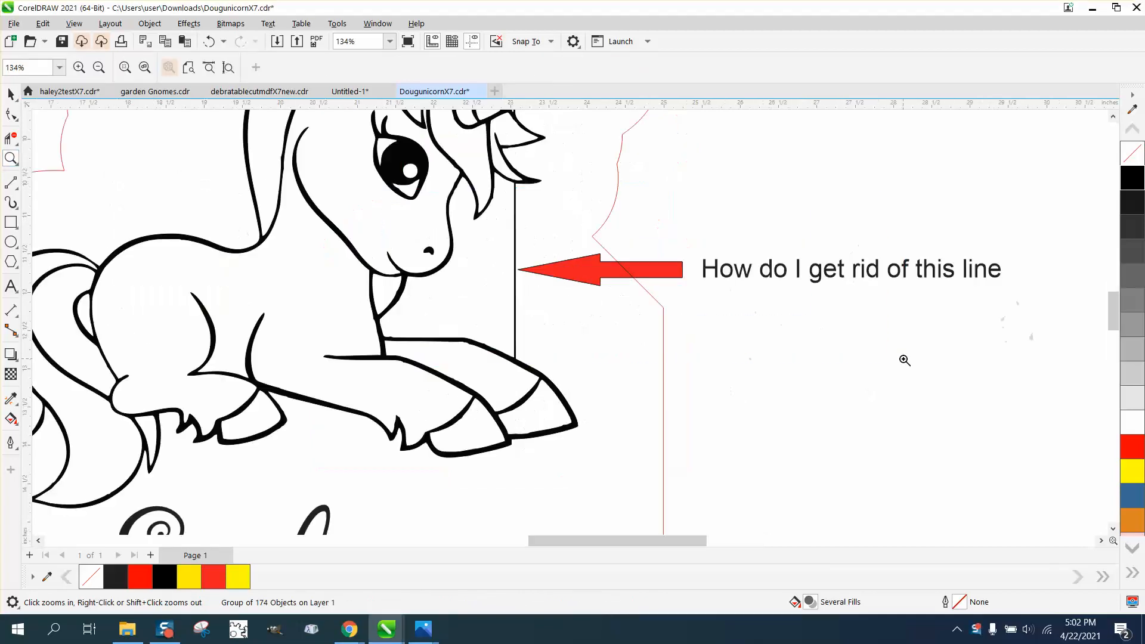
pyautogui.moveTo(1006, 285)
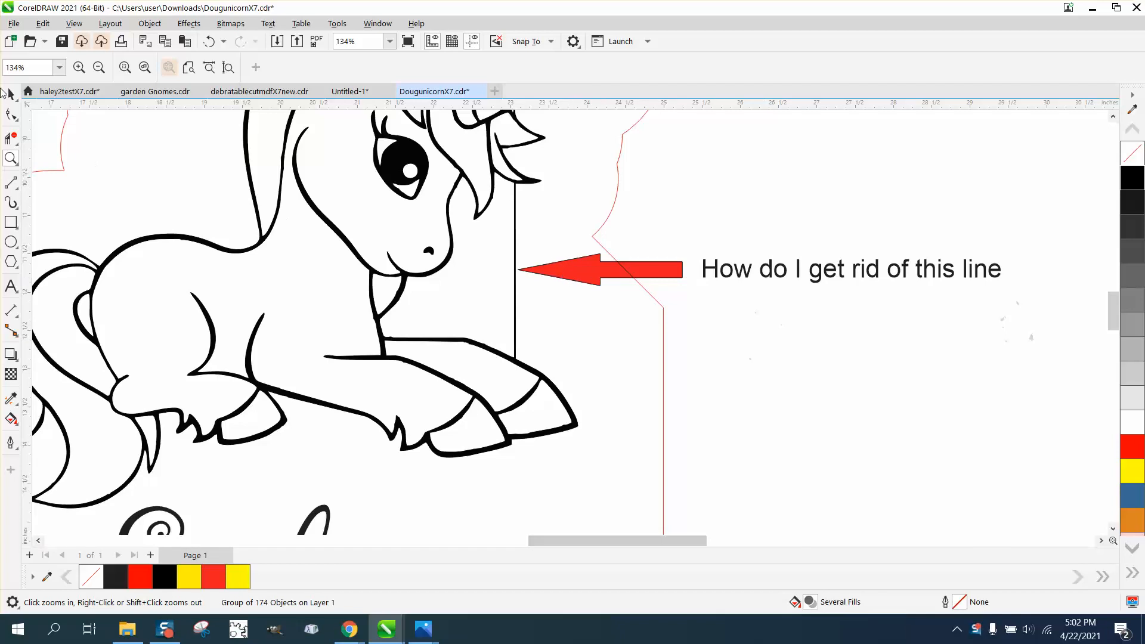
# - Delete the red arrow and 'How do I get rid of this line' callout, keeping the unicorn selected
pyautogui.click(585, 268)
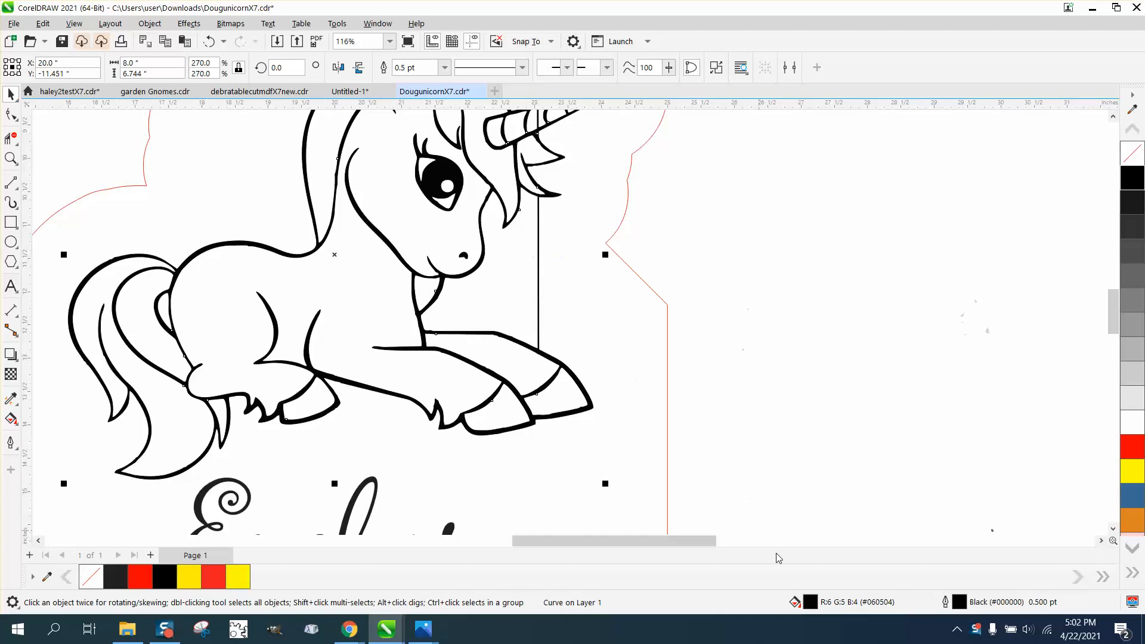
pyautogui.moveTo(999, 615)
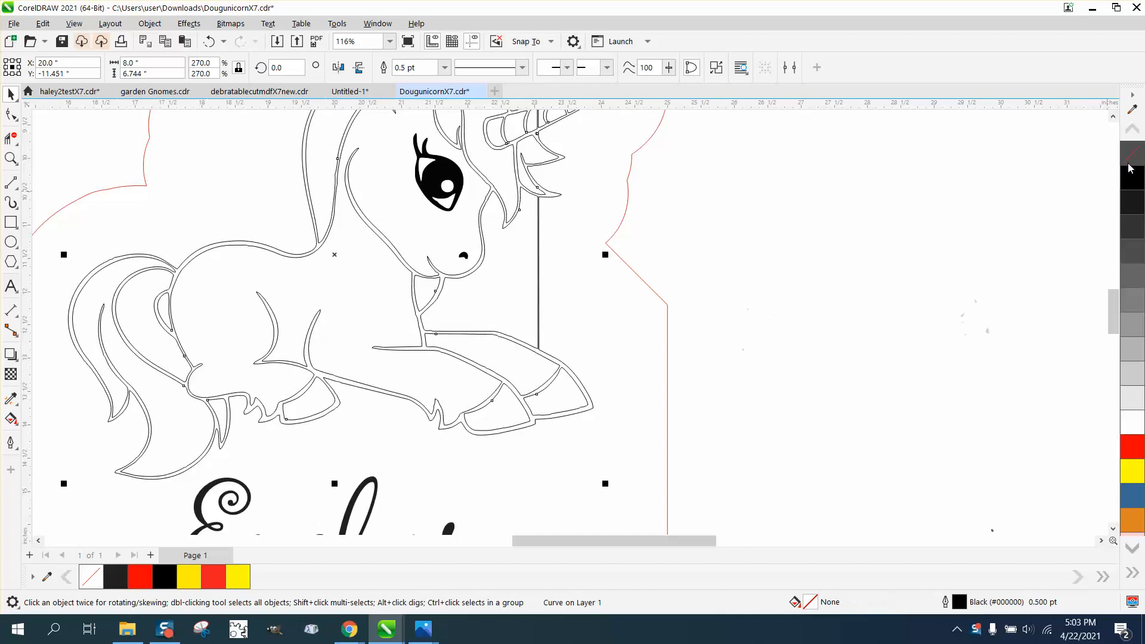
pyautogui.moveTo(1131, 177)
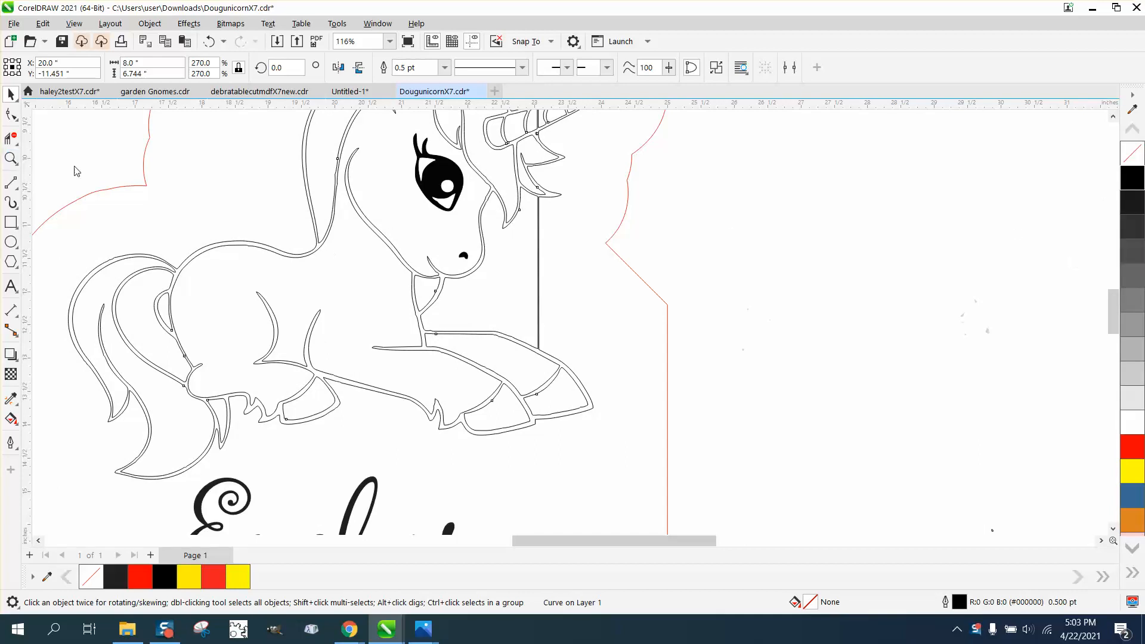
# - Clear the unicorn's black fill and ready the Virtual Segment Delete tool on its outlines
pyautogui.click(363, 275)
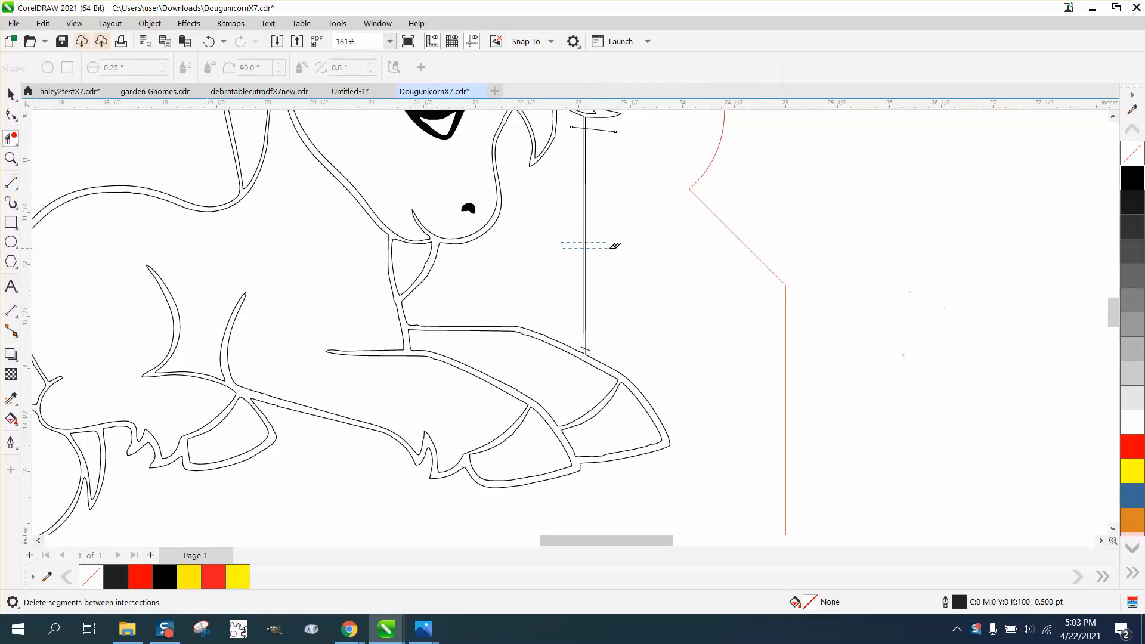
# - Delete the stray vertical line and locate the outline gap node with the Shape tool
pyautogui.click(10, 159)
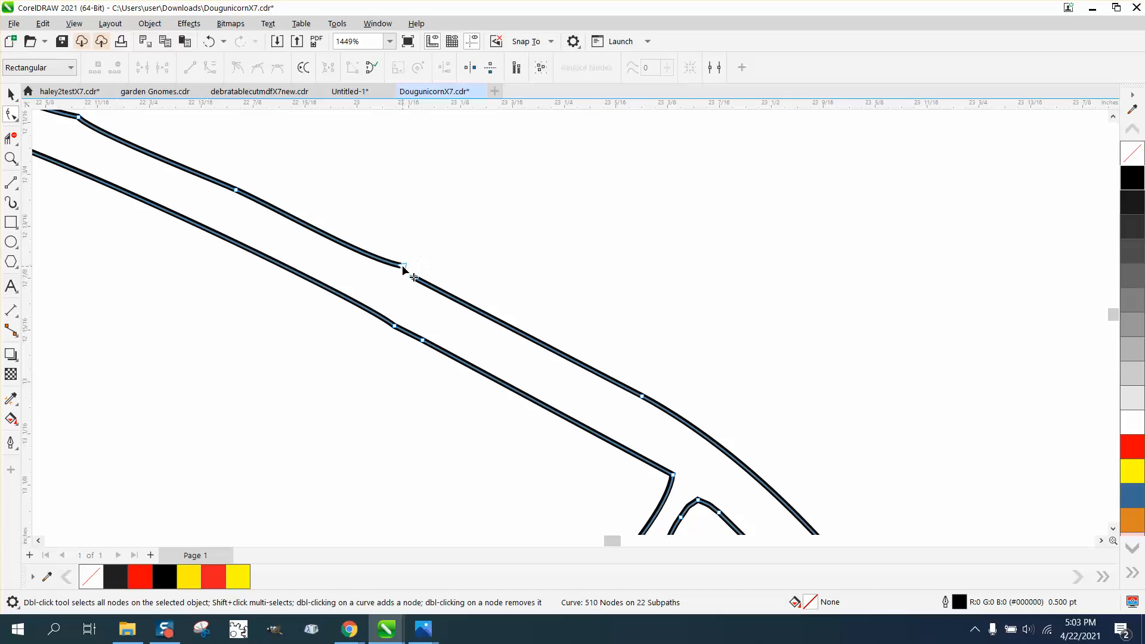
pyautogui.click(401, 265)
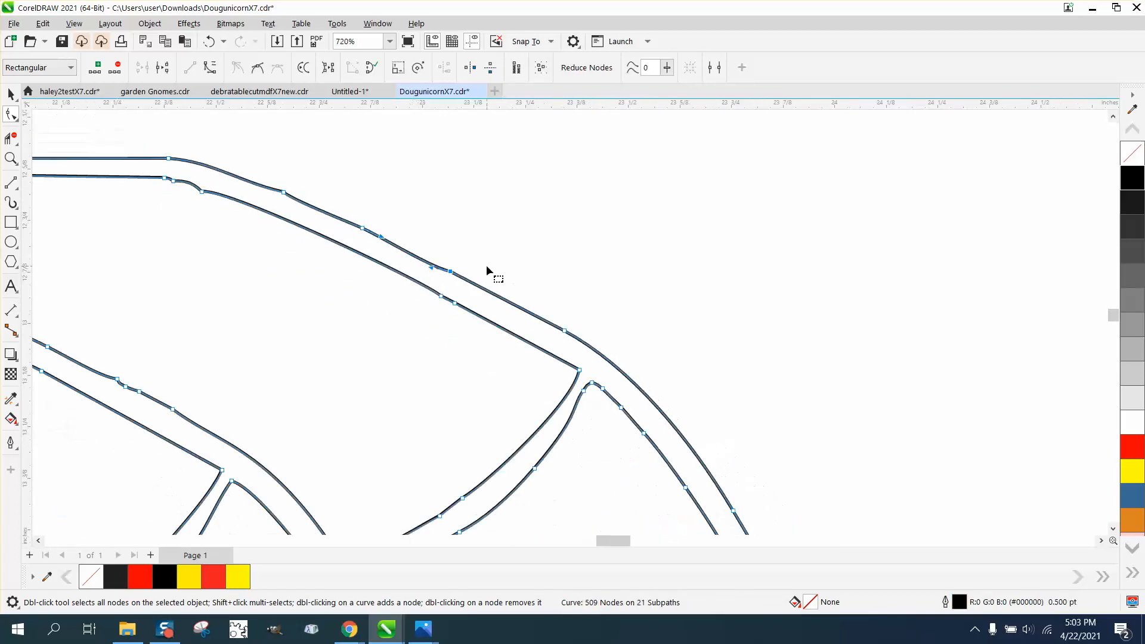
pyautogui.doubleClick(449, 271)
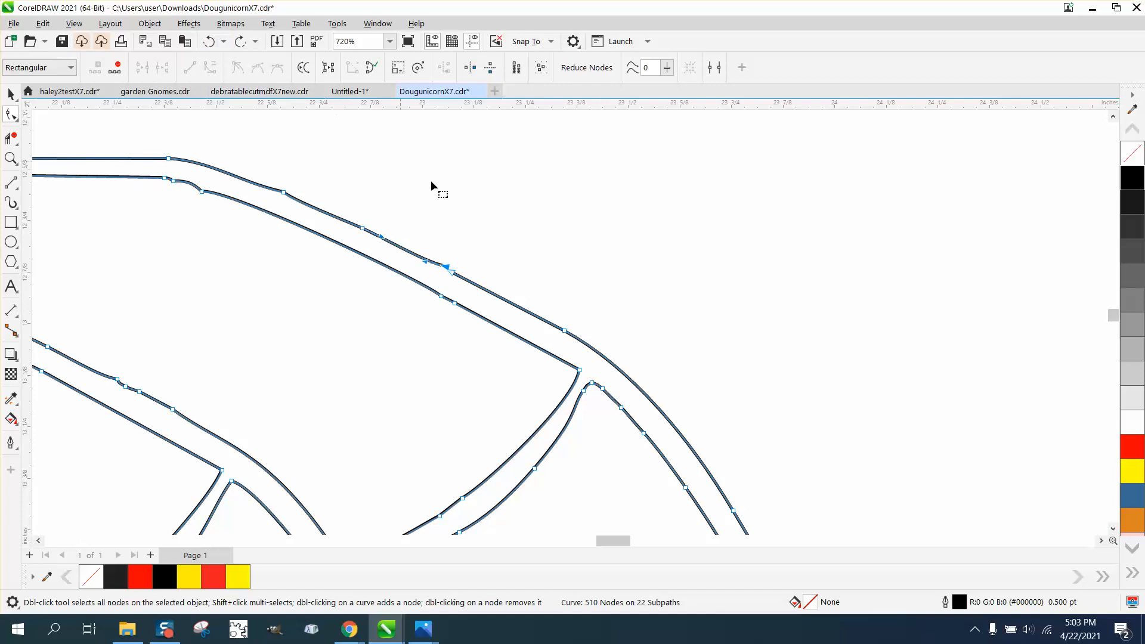
pyautogui.moveTo(413, 120)
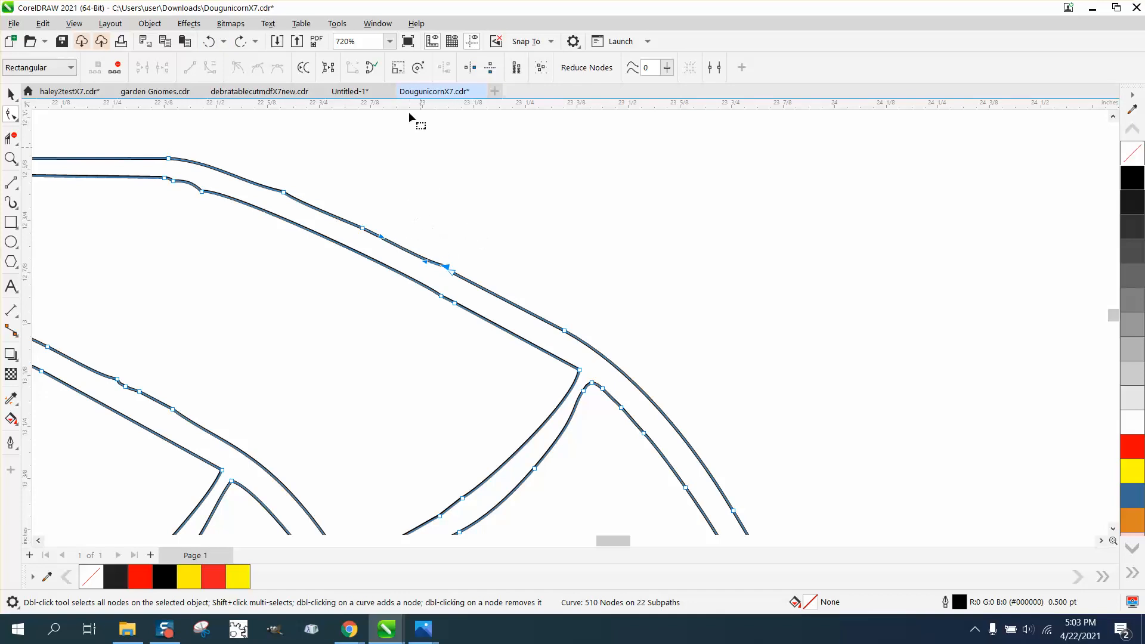
pyautogui.click(377, 22)
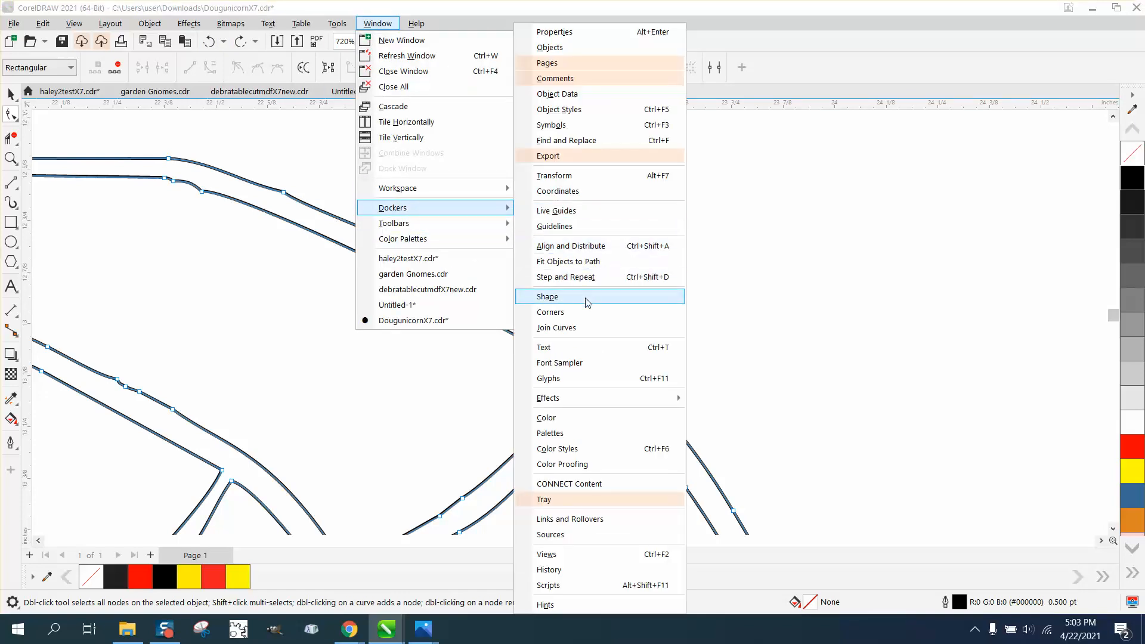
# - Join the outline gap ends with Join Curves at 0.25 inch gap tolerance, down to 21 subpaths
pyautogui.click(556, 327)
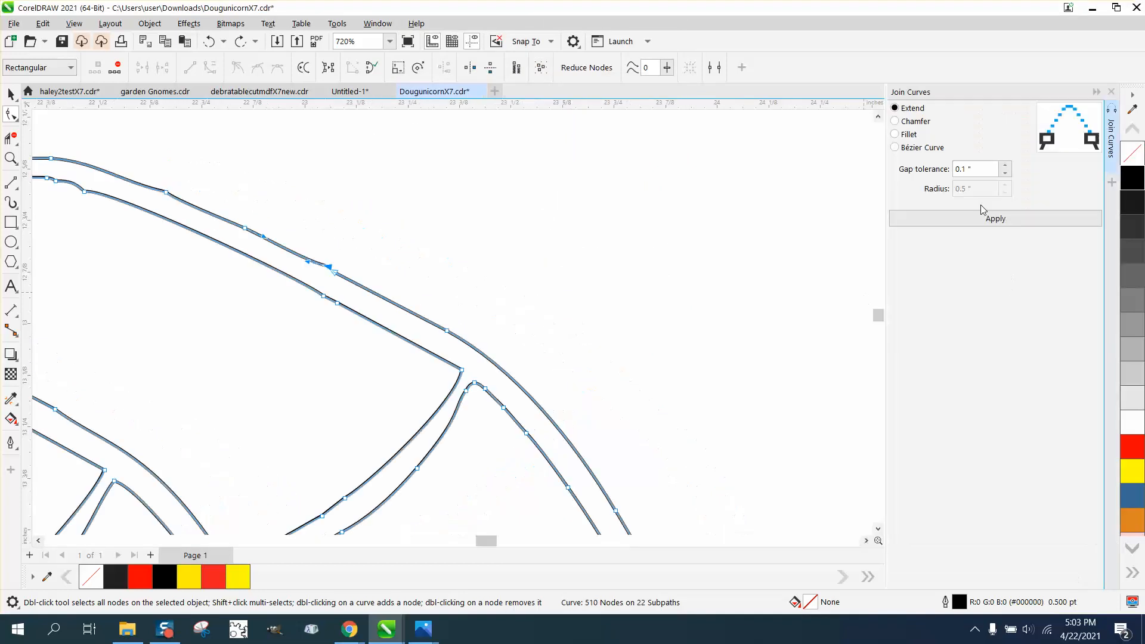
pyautogui.tripleClick(975, 168)
pyautogui.write('.25')
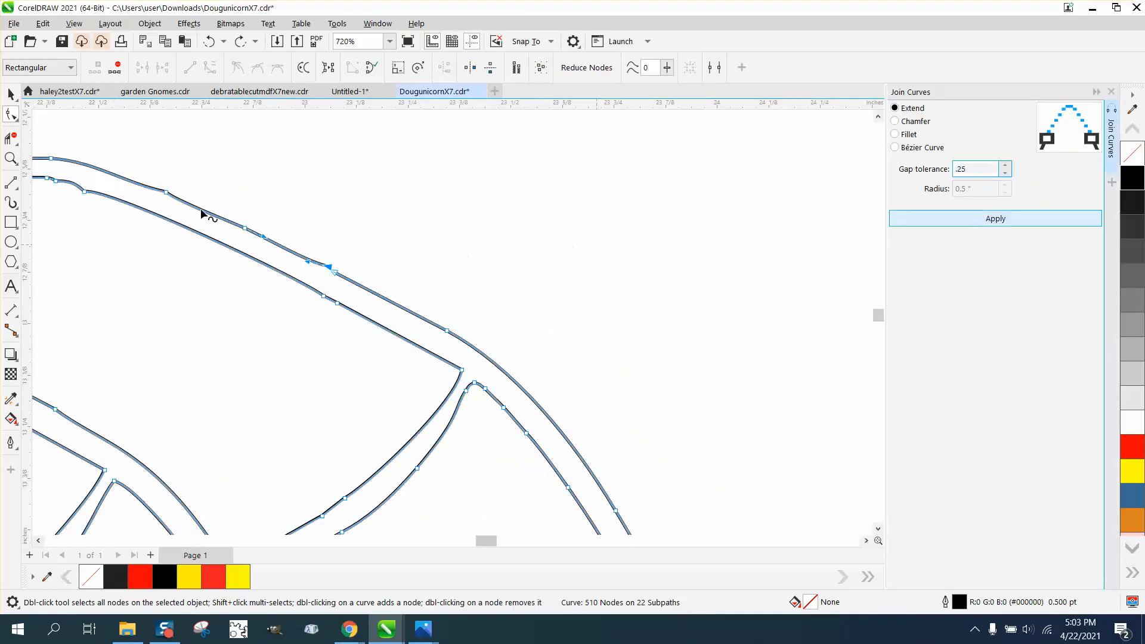
pyautogui.click(10, 159)
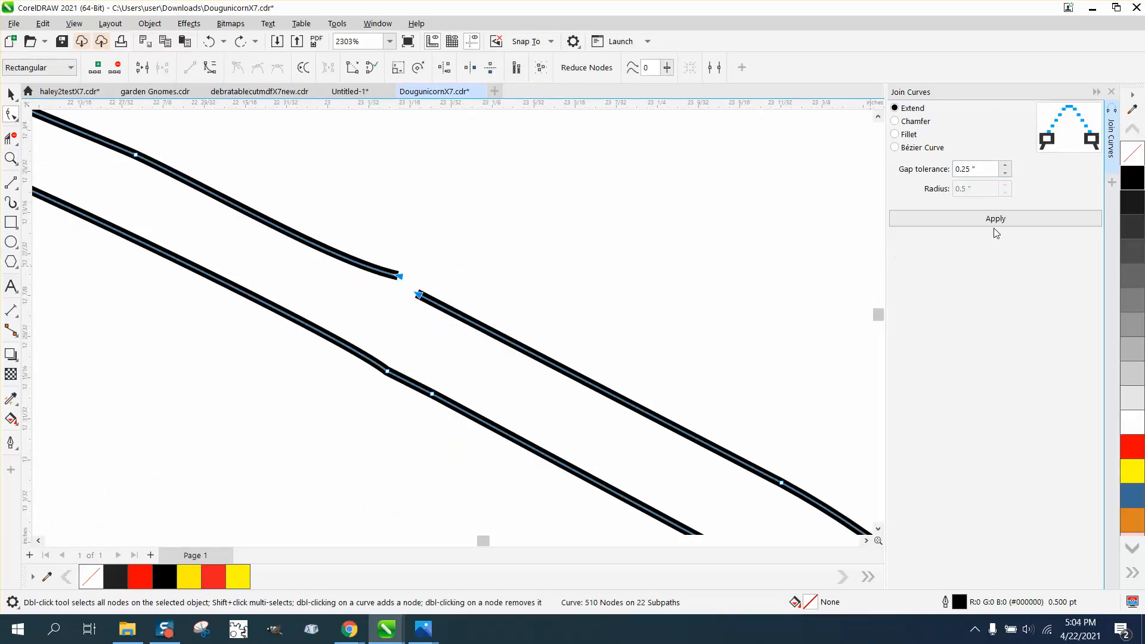
pyautogui.click(995, 218)
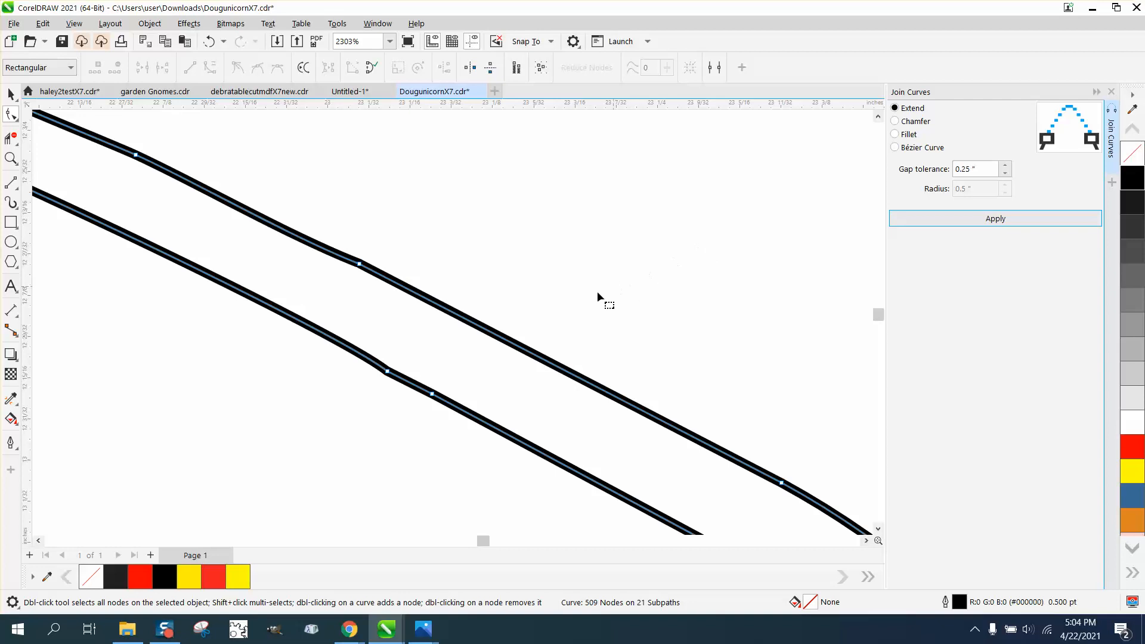
pyautogui.scroll(-3)
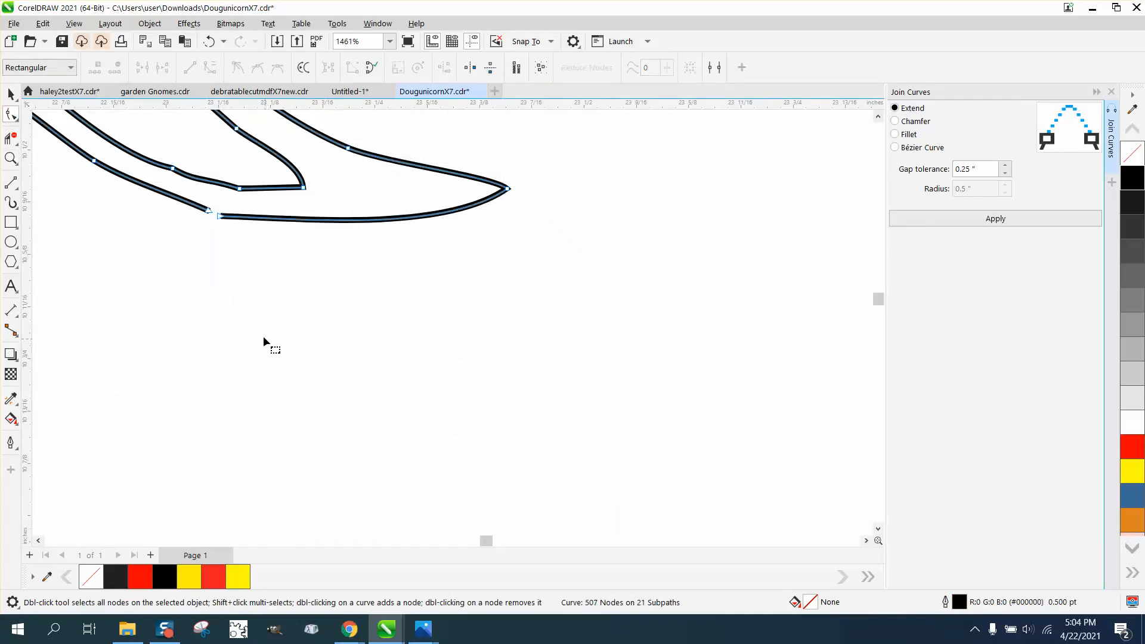
pyautogui.click(212, 213)
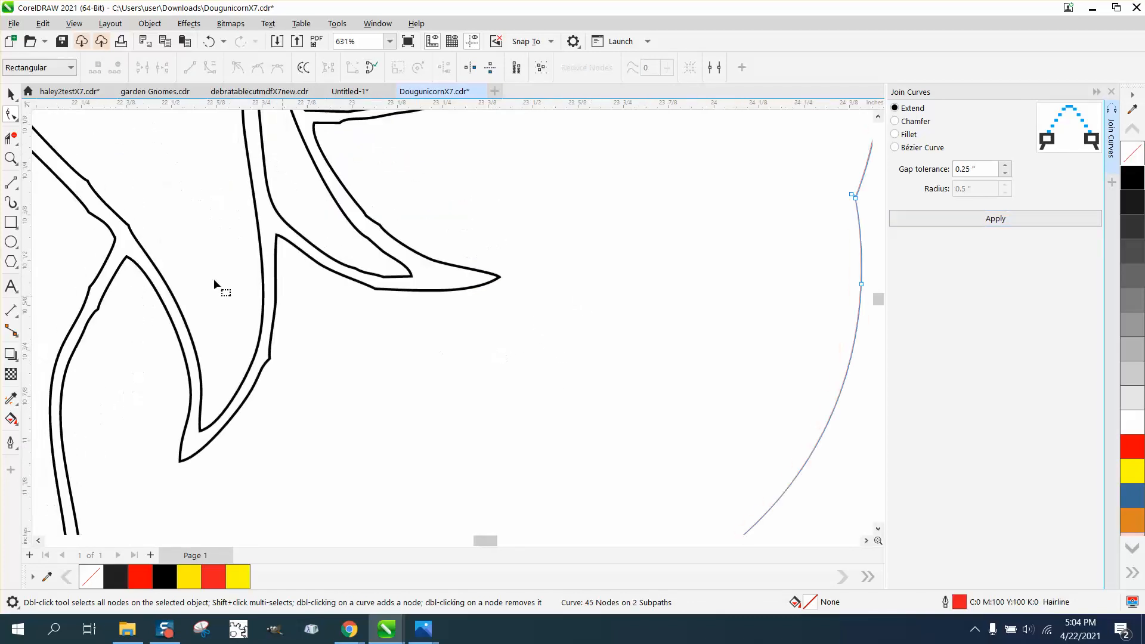
# - Brush the Smooth tool with a 0.32 inch nib along the unicorn's jagged leg and body edges
pyautogui.click(12, 114)
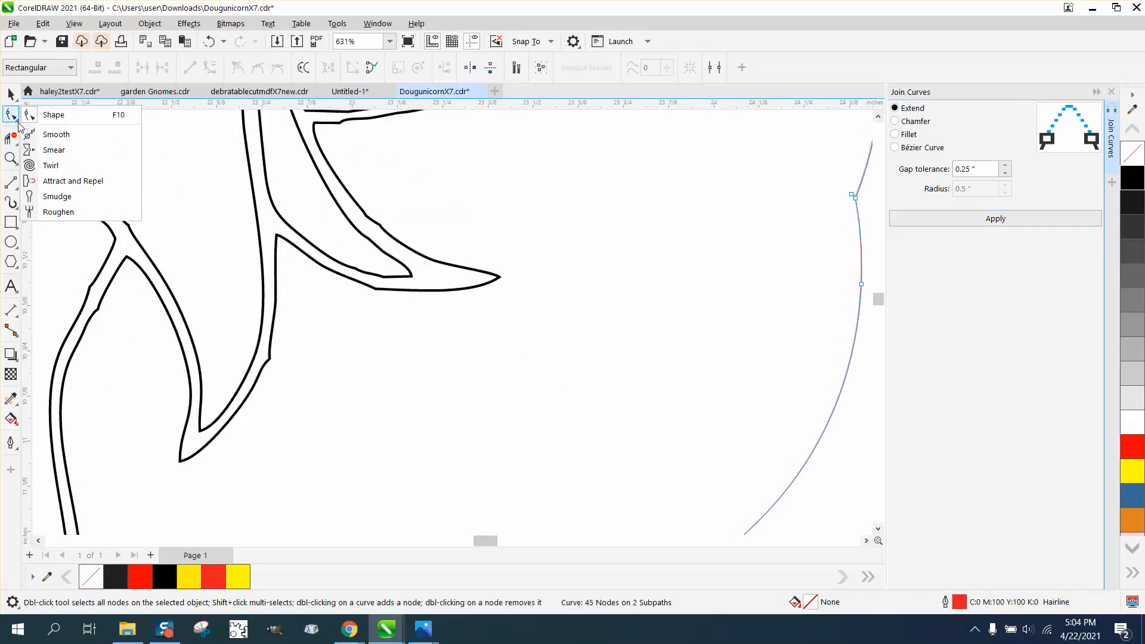
pyautogui.moveTo(56, 135)
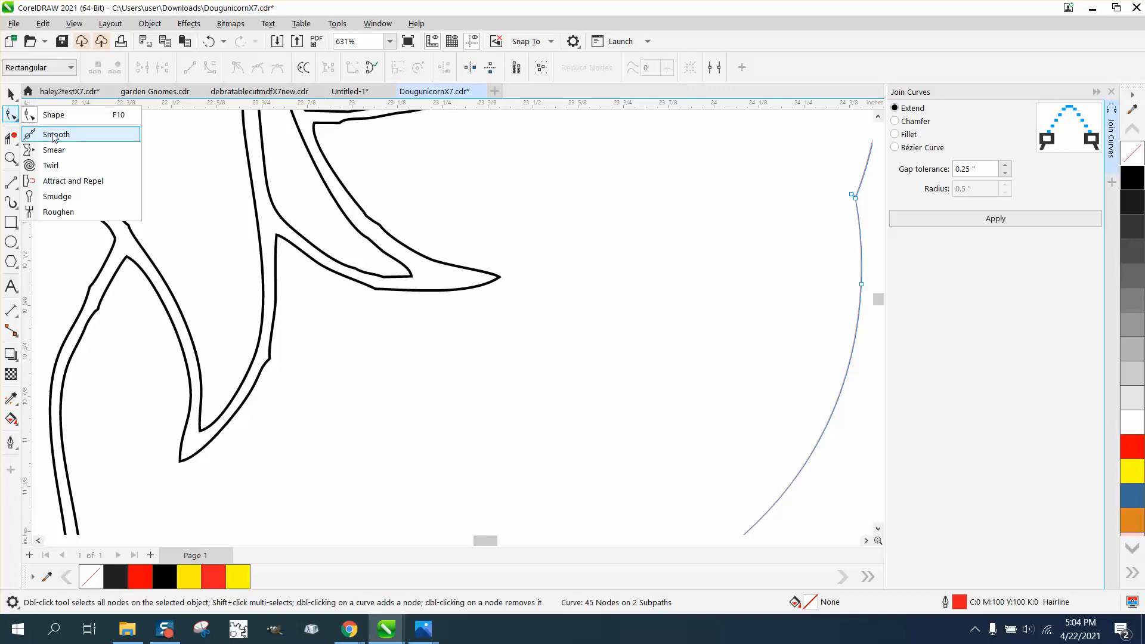
pyautogui.click(56, 135)
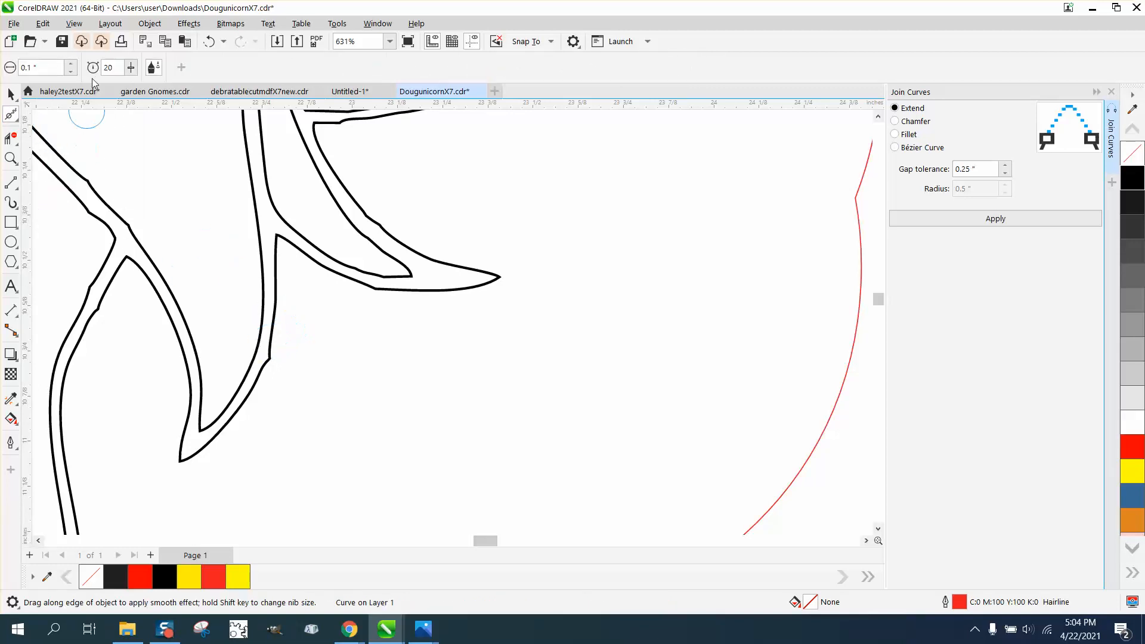
pyautogui.click(71, 65)
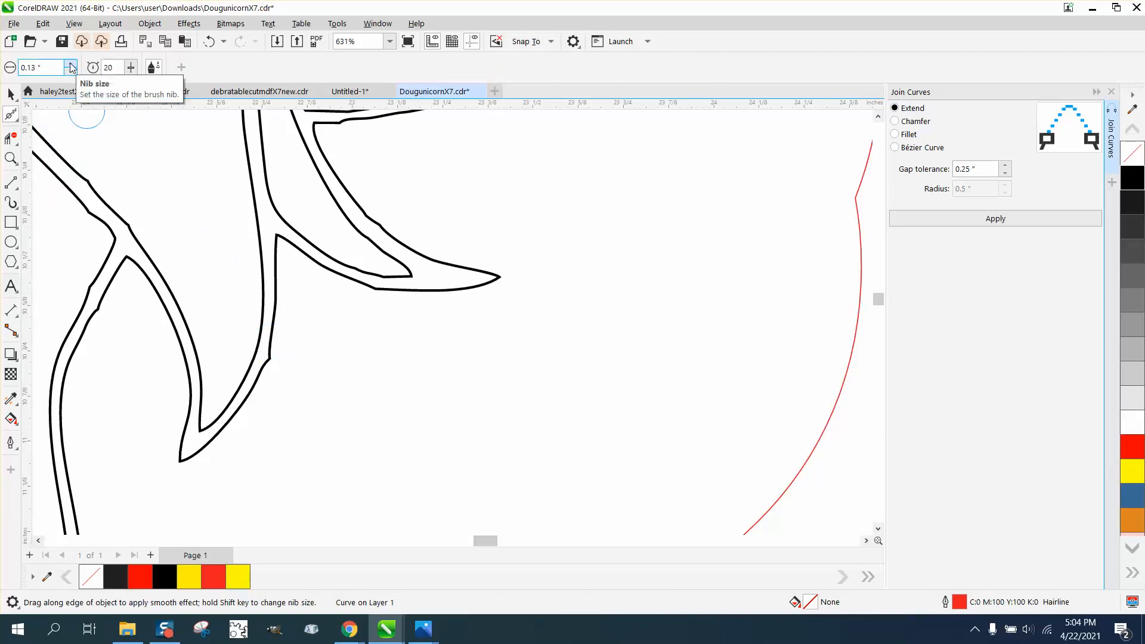
pyautogui.click(72, 63)
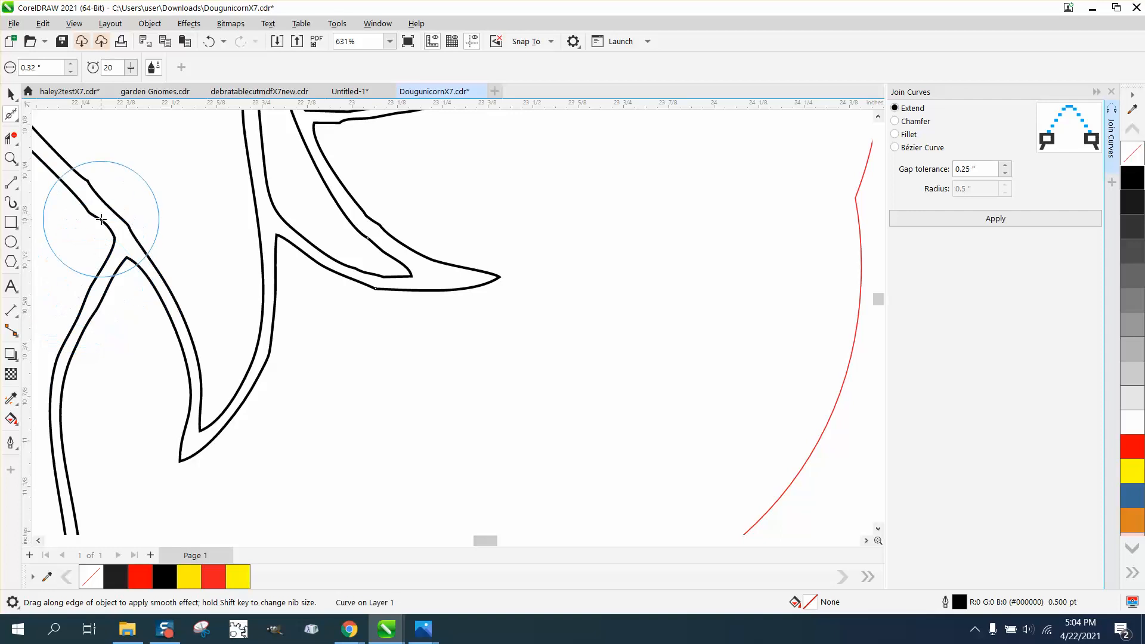
pyautogui.moveTo(386, 226)
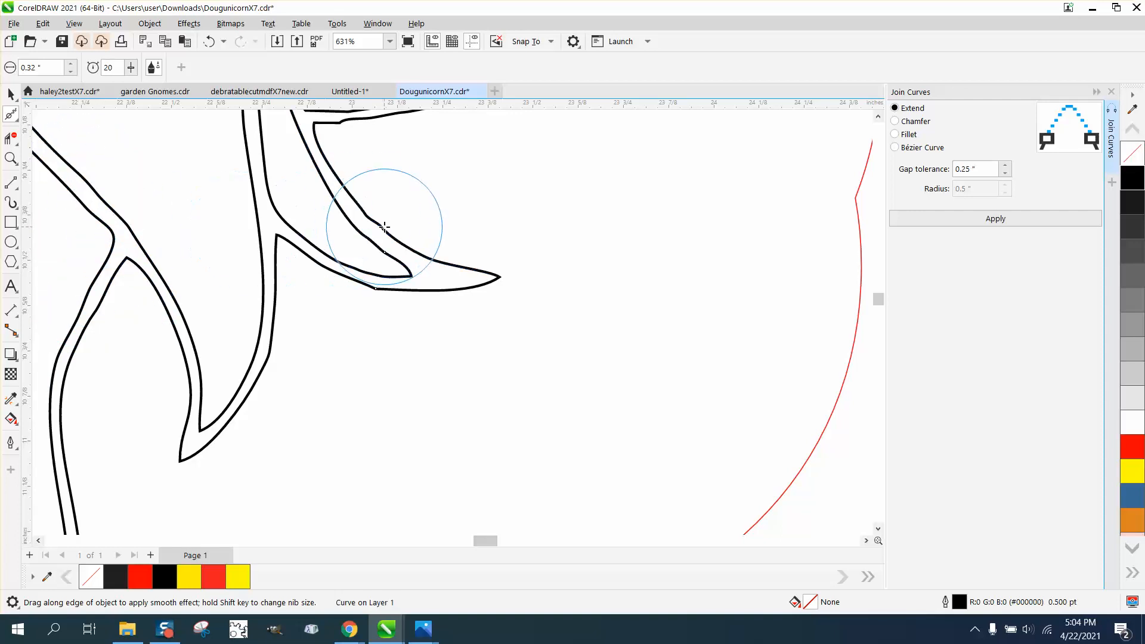
pyautogui.scroll(-3)
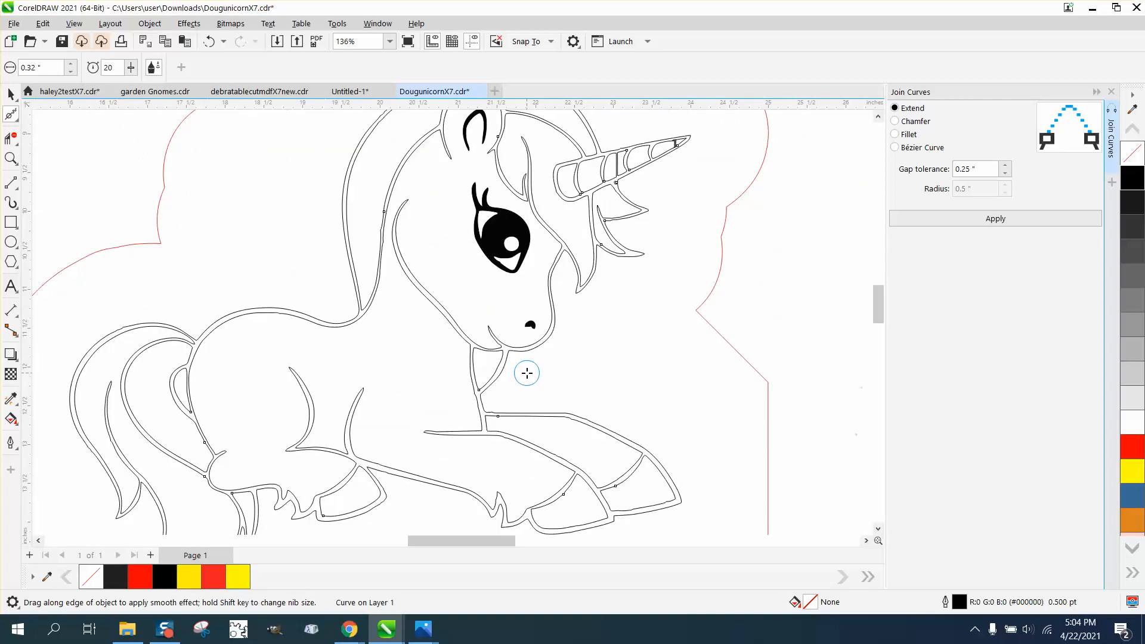
# - Show the unicorn outline's 500 nodes on 21 subpaths with the Shape tool
pyautogui.click(11, 159)
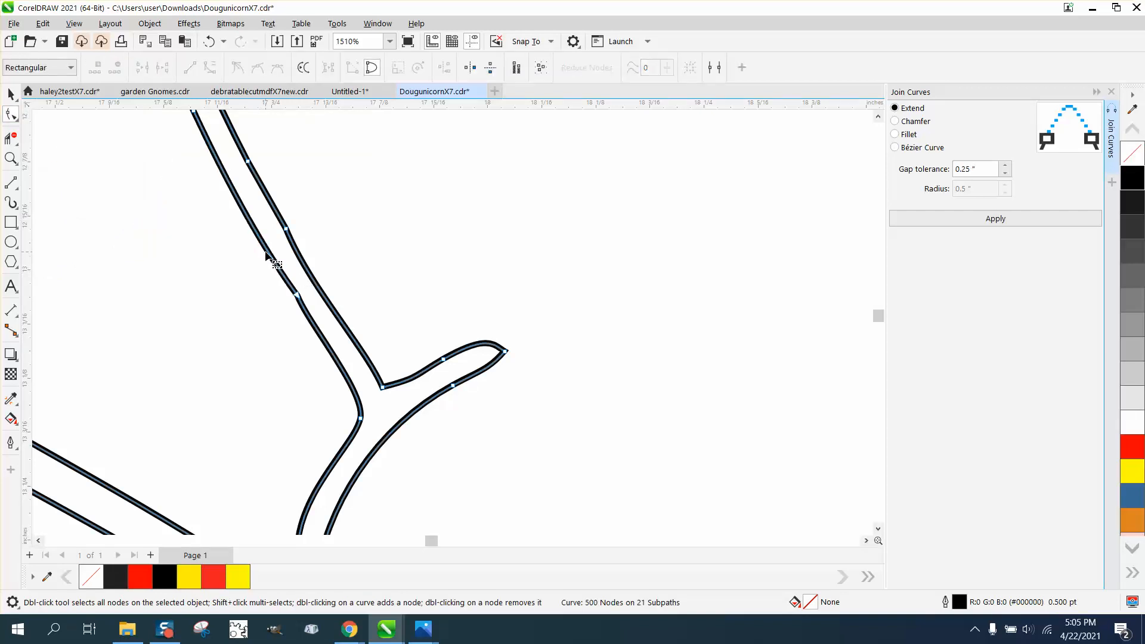
pyautogui.scroll(-3)
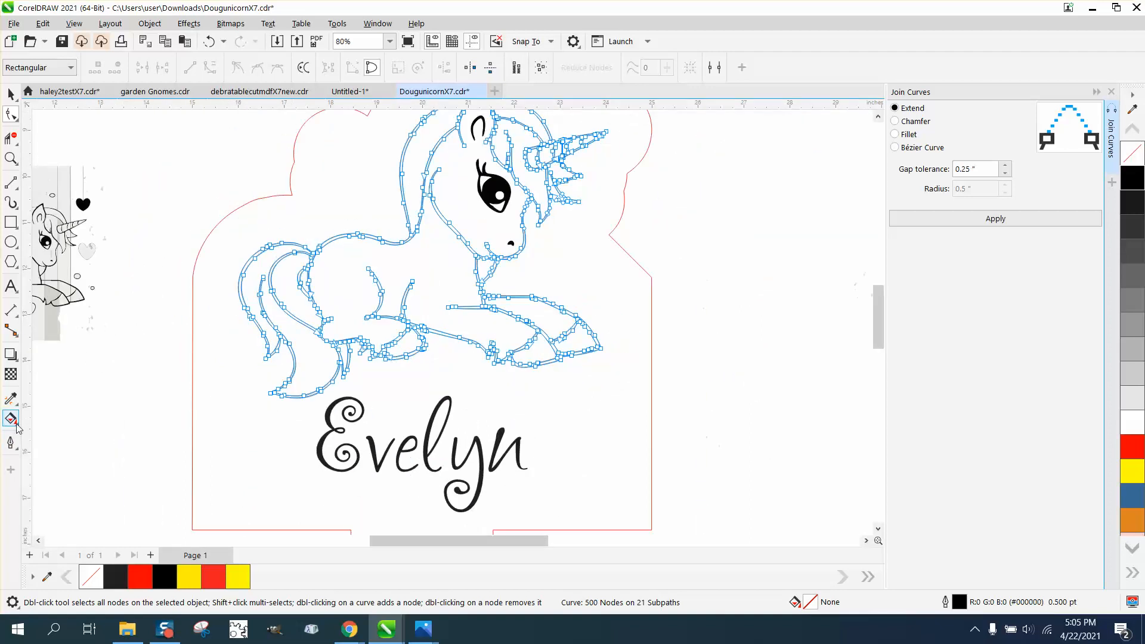
# - Set Smart Fill to black with no outline, then zoom into the front legs for more smoothing
pyautogui.click(10, 418)
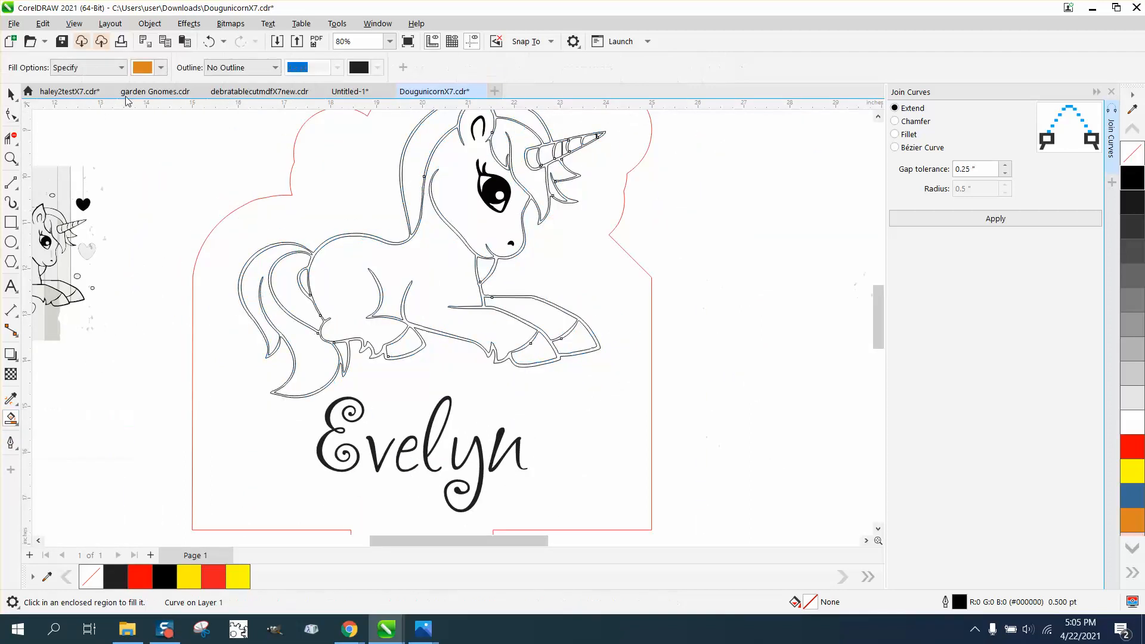
pyautogui.click(159, 67)
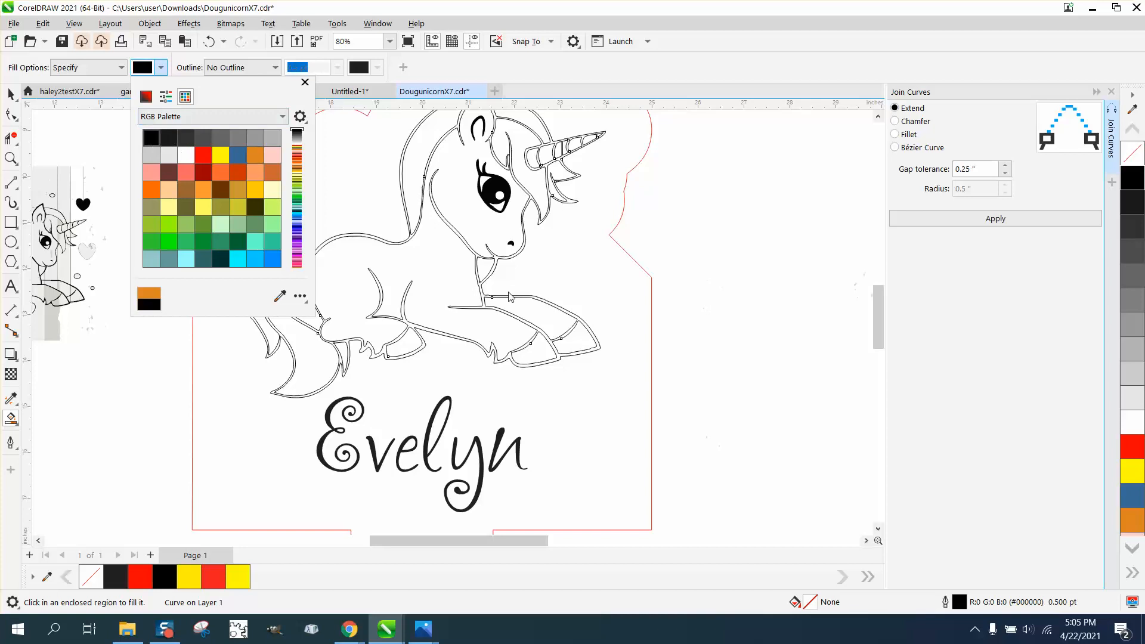
pyautogui.moveTo(38, 189)
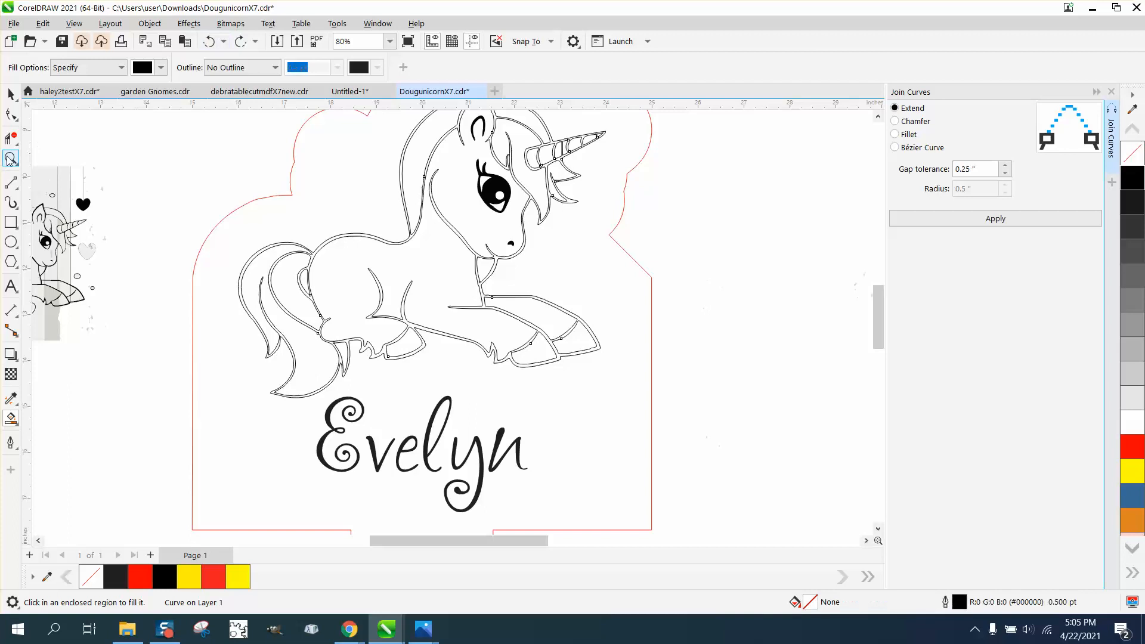
pyautogui.click(11, 159)
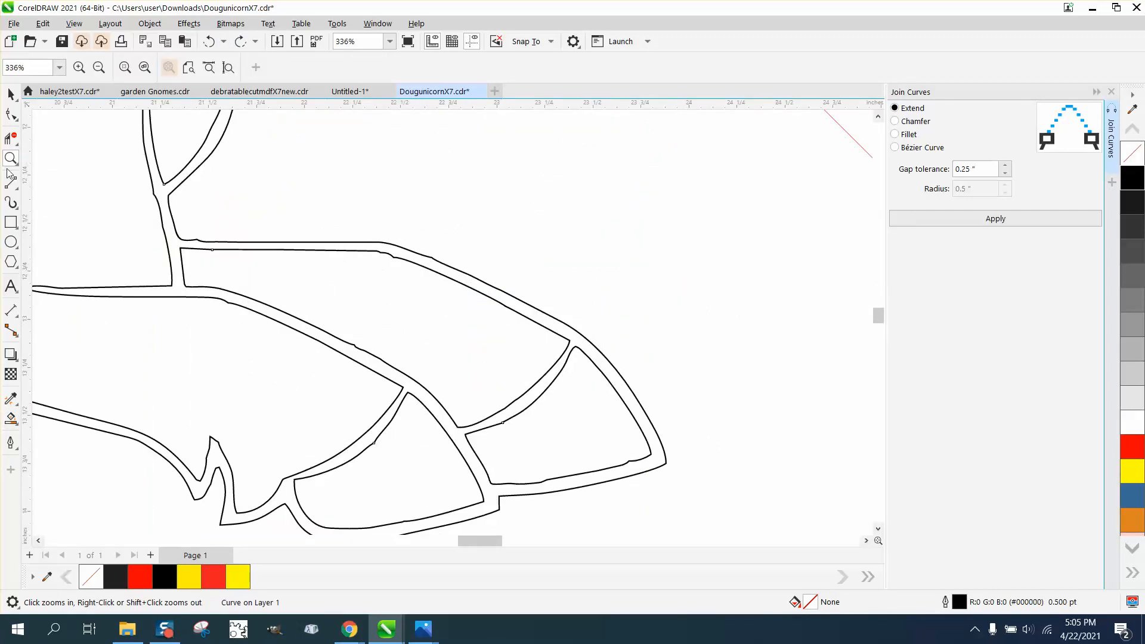
pyautogui.click(11, 114)
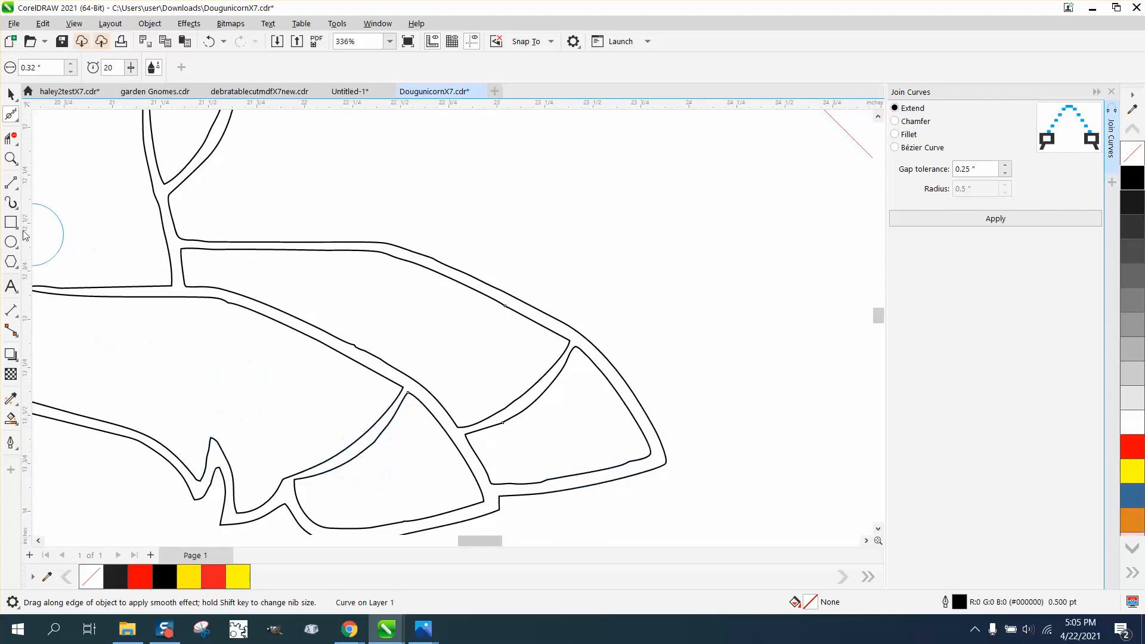
# - Smooth the small bumps on the front leg and belly outlines, readying the fill tools
pyautogui.click(10, 399)
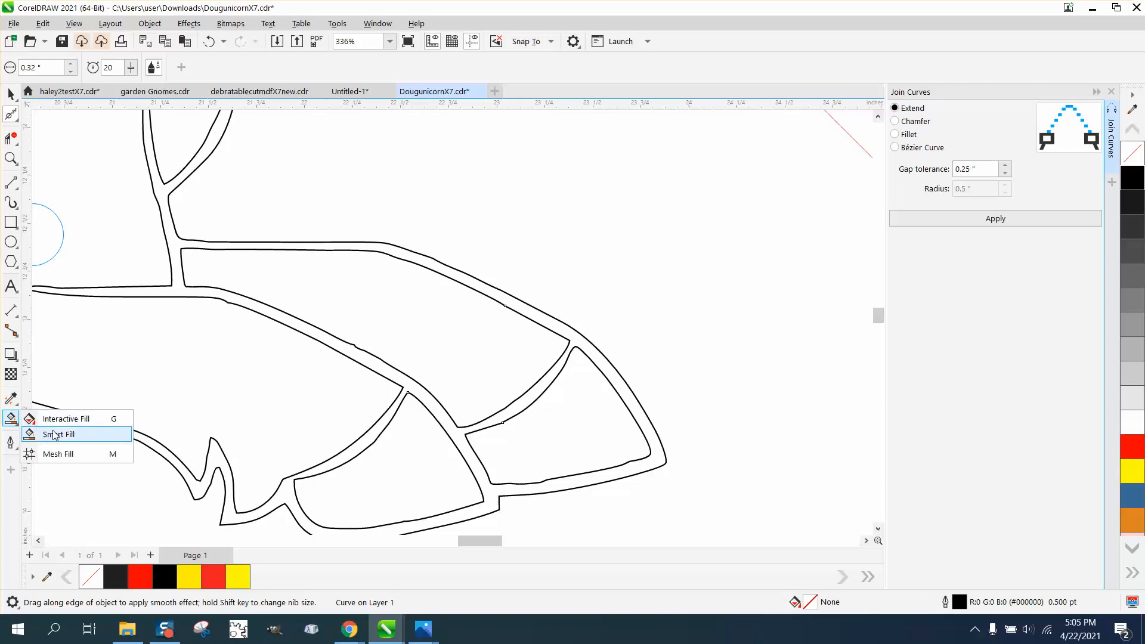
pyautogui.click(59, 434)
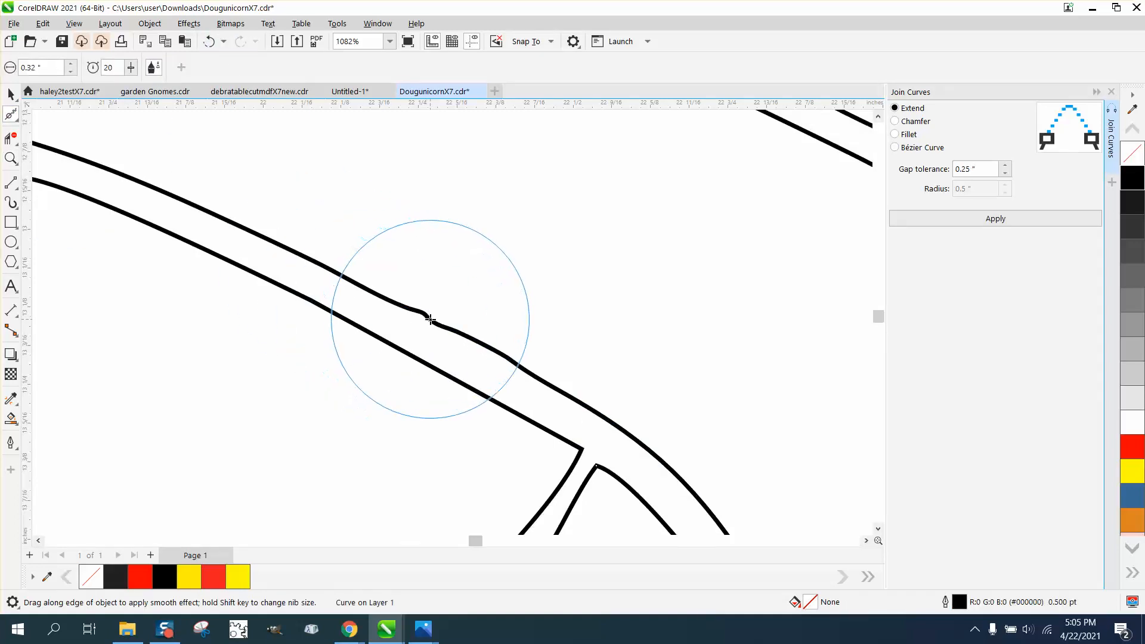
pyautogui.scroll(-3)
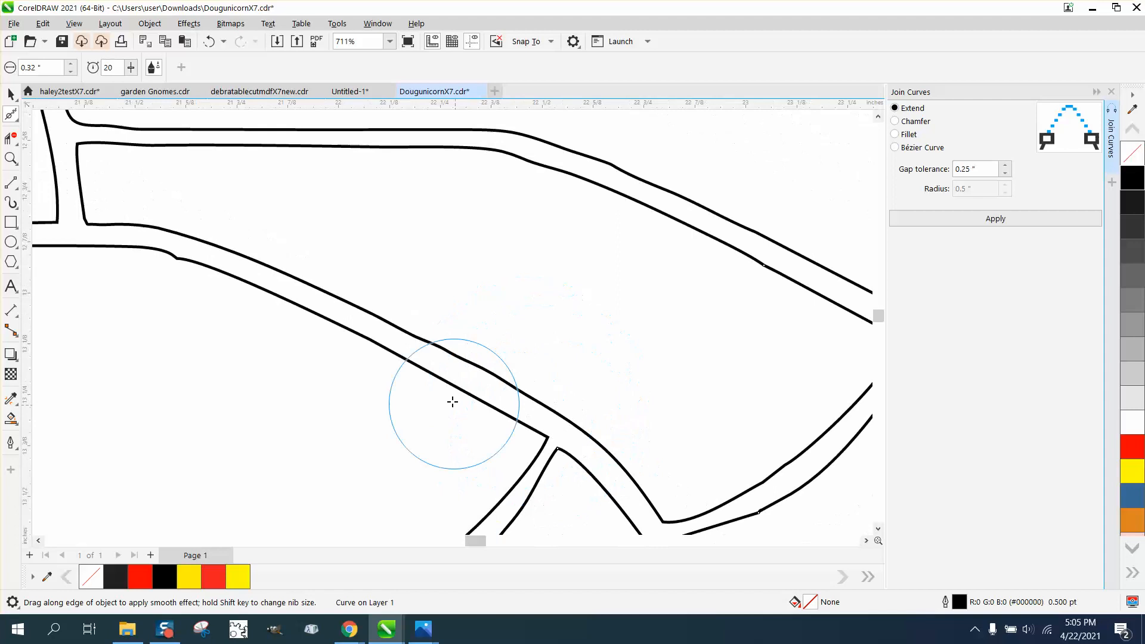
pyautogui.scroll(-3)
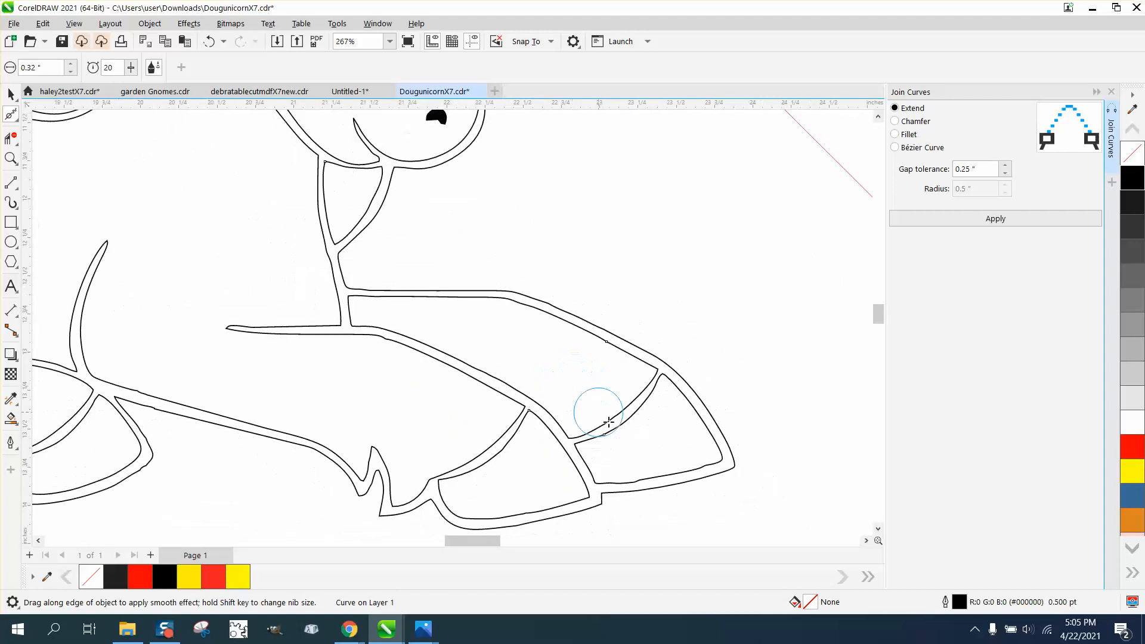
pyautogui.scroll(-3)
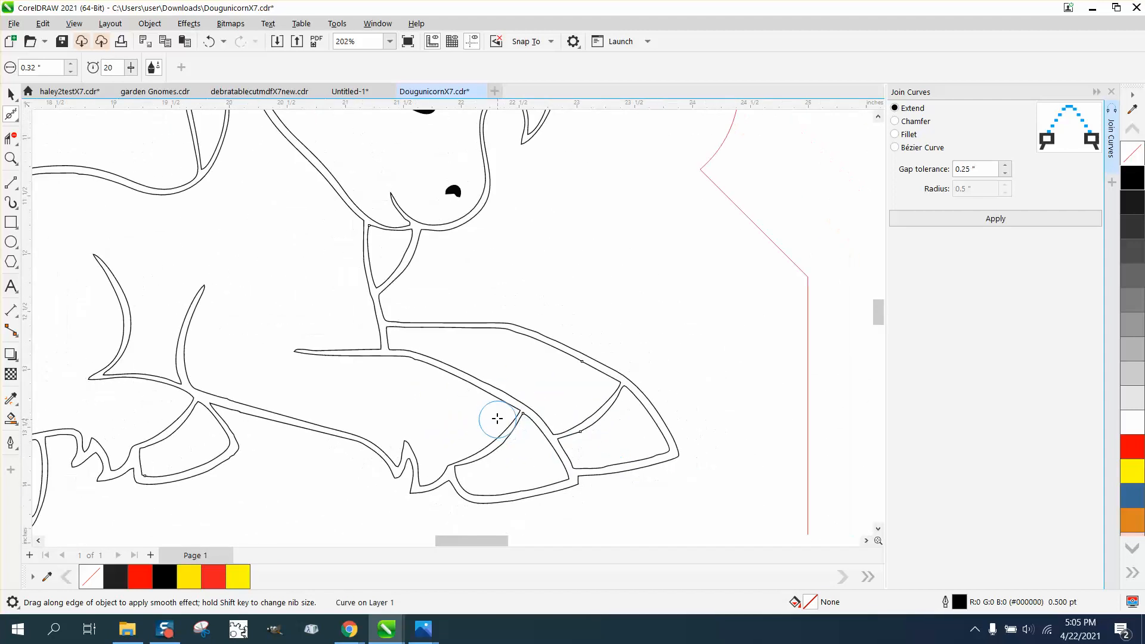
pyautogui.moveTo(10, 419)
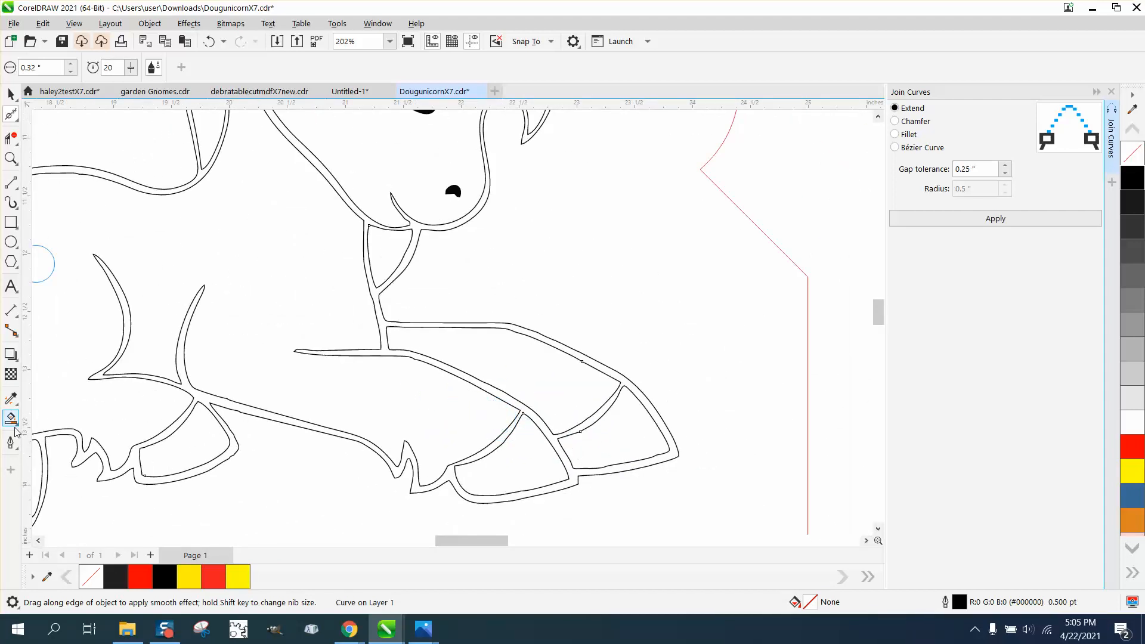
pyautogui.click(10, 417)
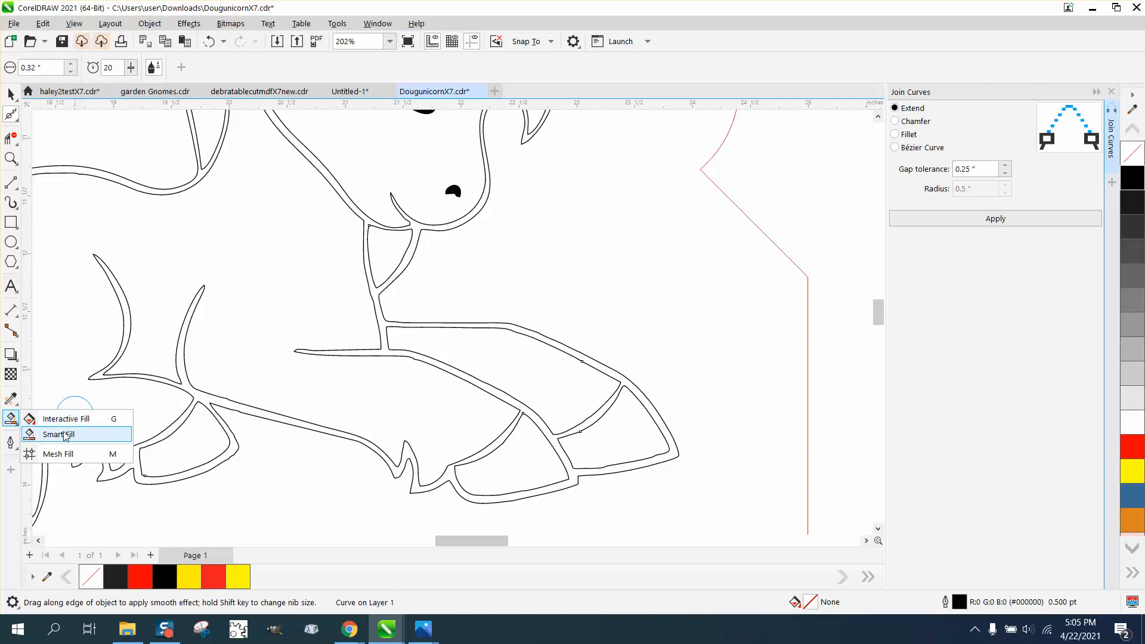
# - Fill the unicorn's enclosed region solid black with Smart Fill, no outline
pyautogui.click(57, 434)
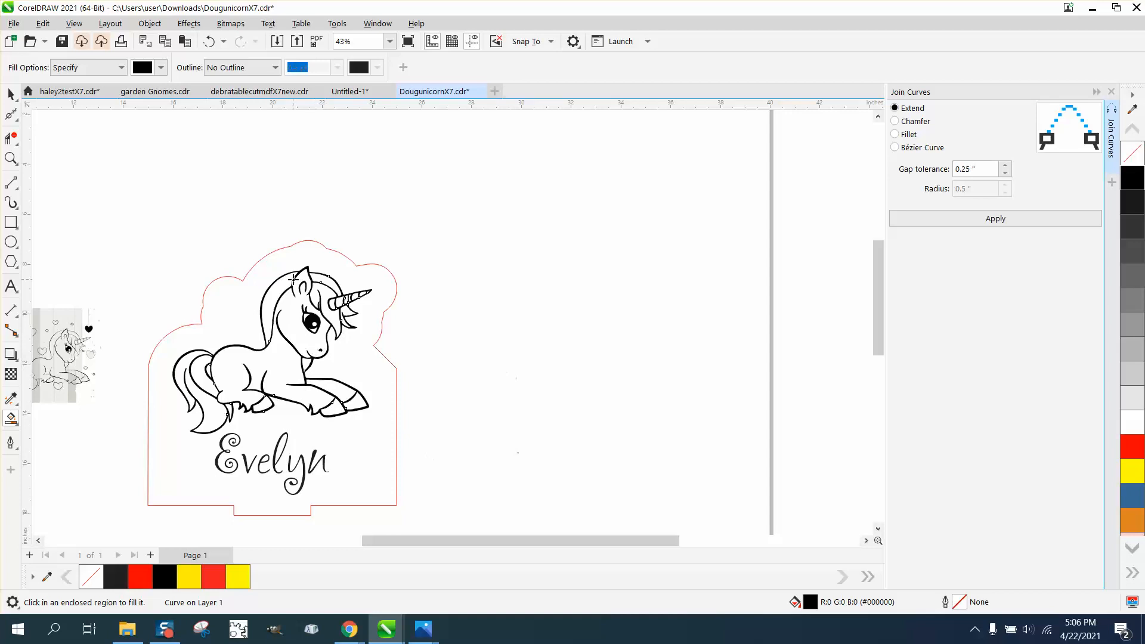
pyautogui.moveTo(990, 150)
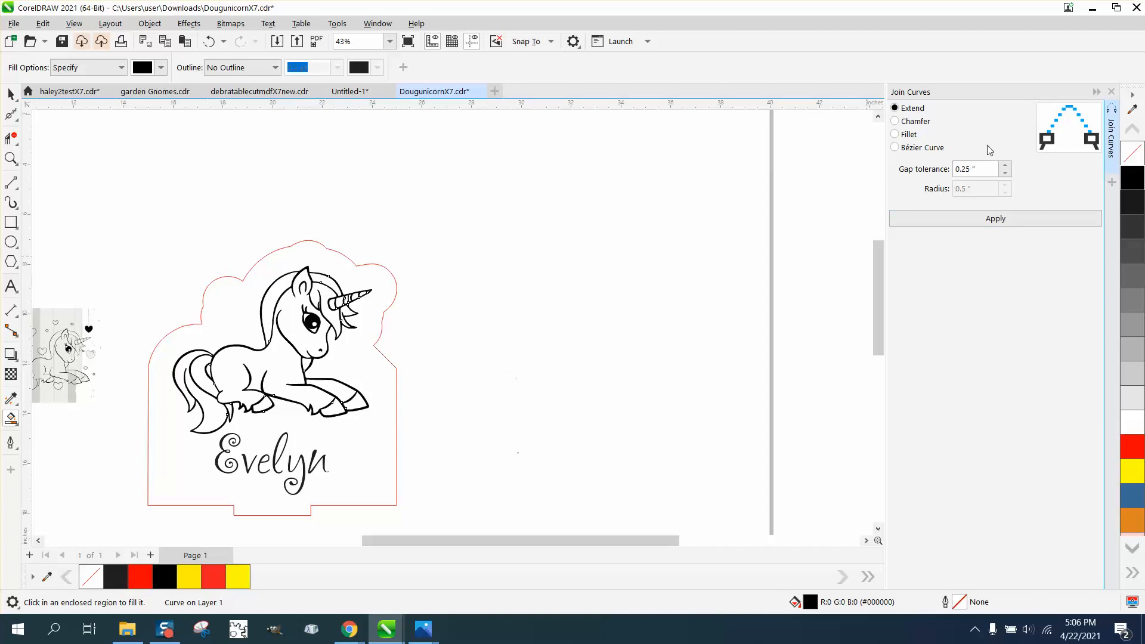